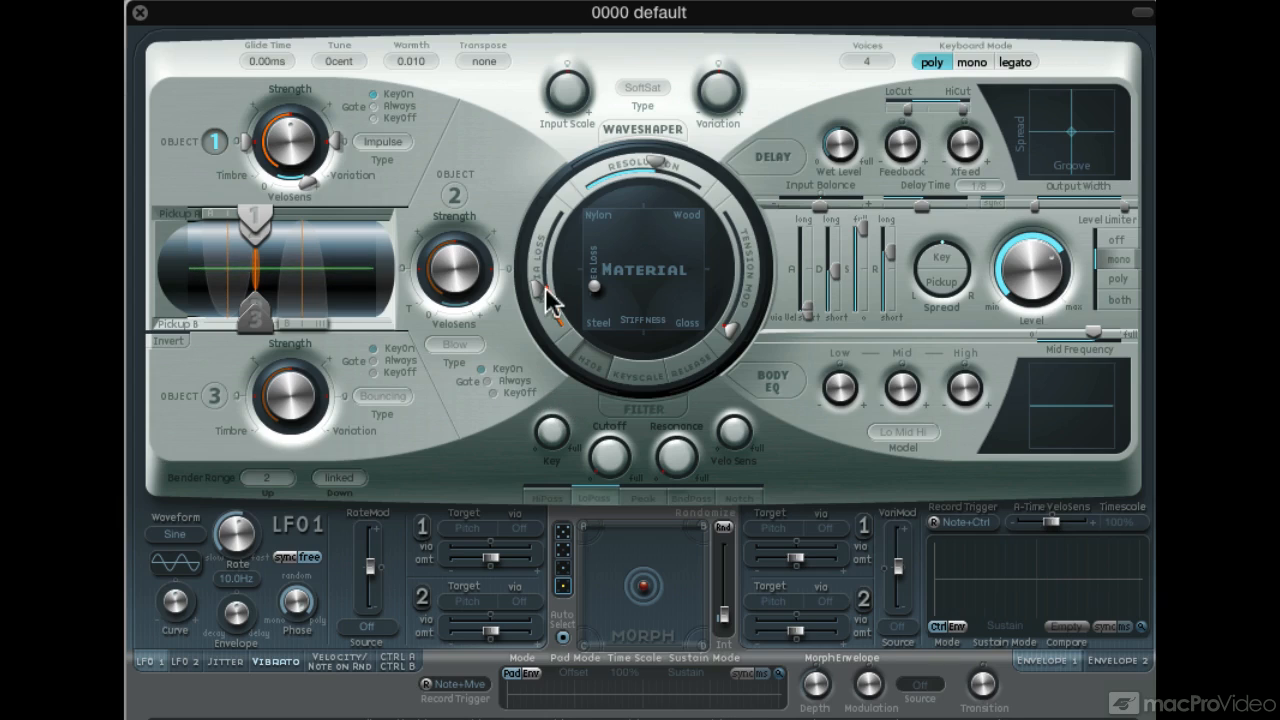
Step: Transpose the patch to -1 Oct and move the material toward Nylon
{"action": "left_click", "coordinate": [483, 61]}
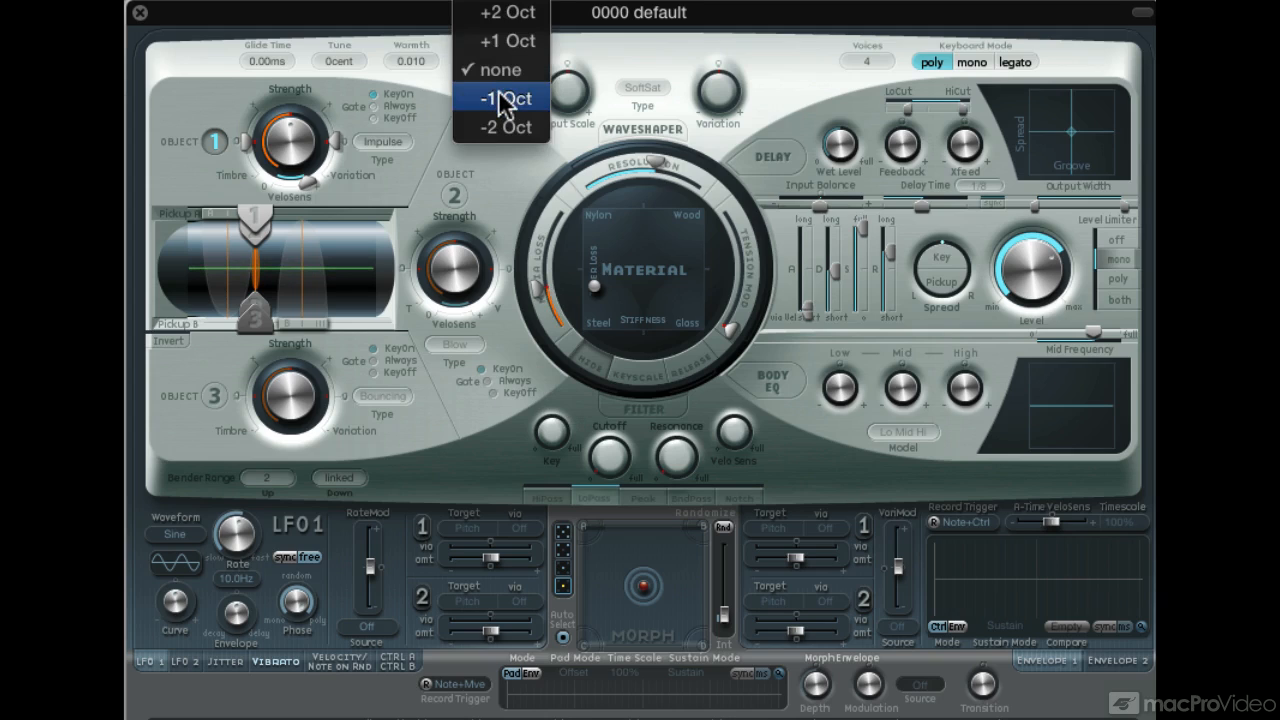
{"action": "left_click", "coordinate": [503, 98]}
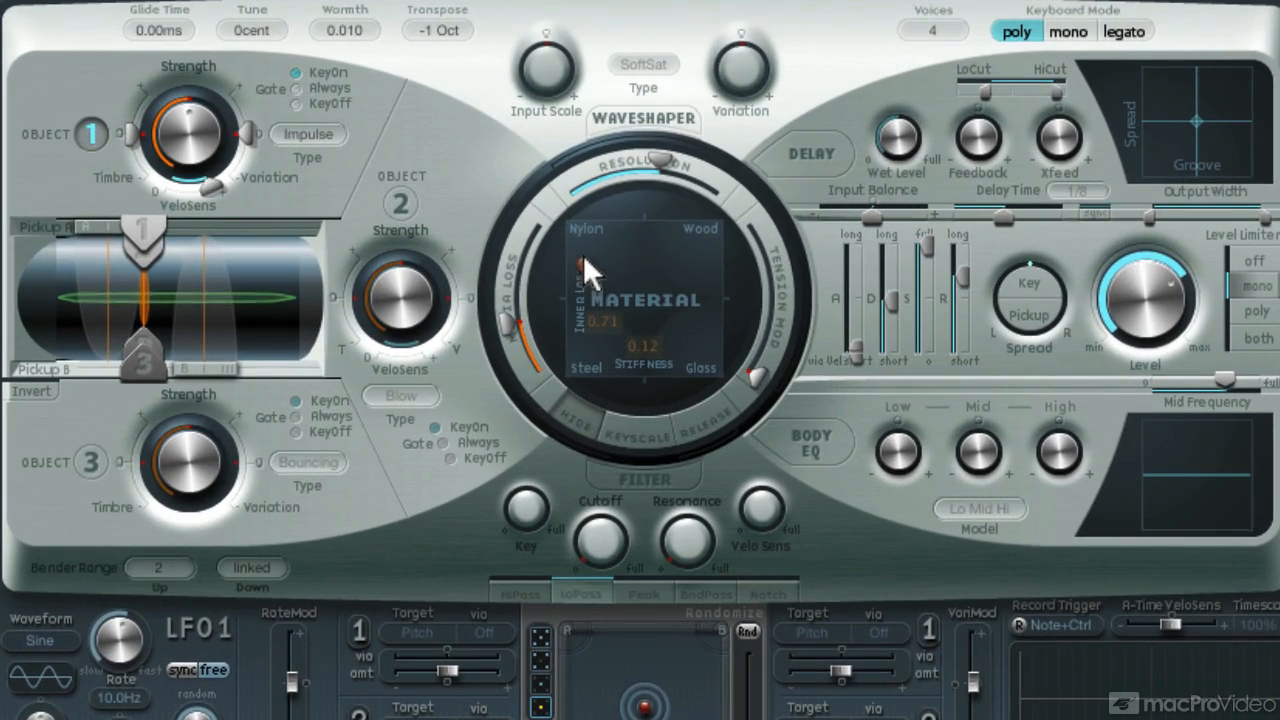
{"action": "left_click_drag", "start_coordinate": [590, 275], "coordinate": [593, 255]}
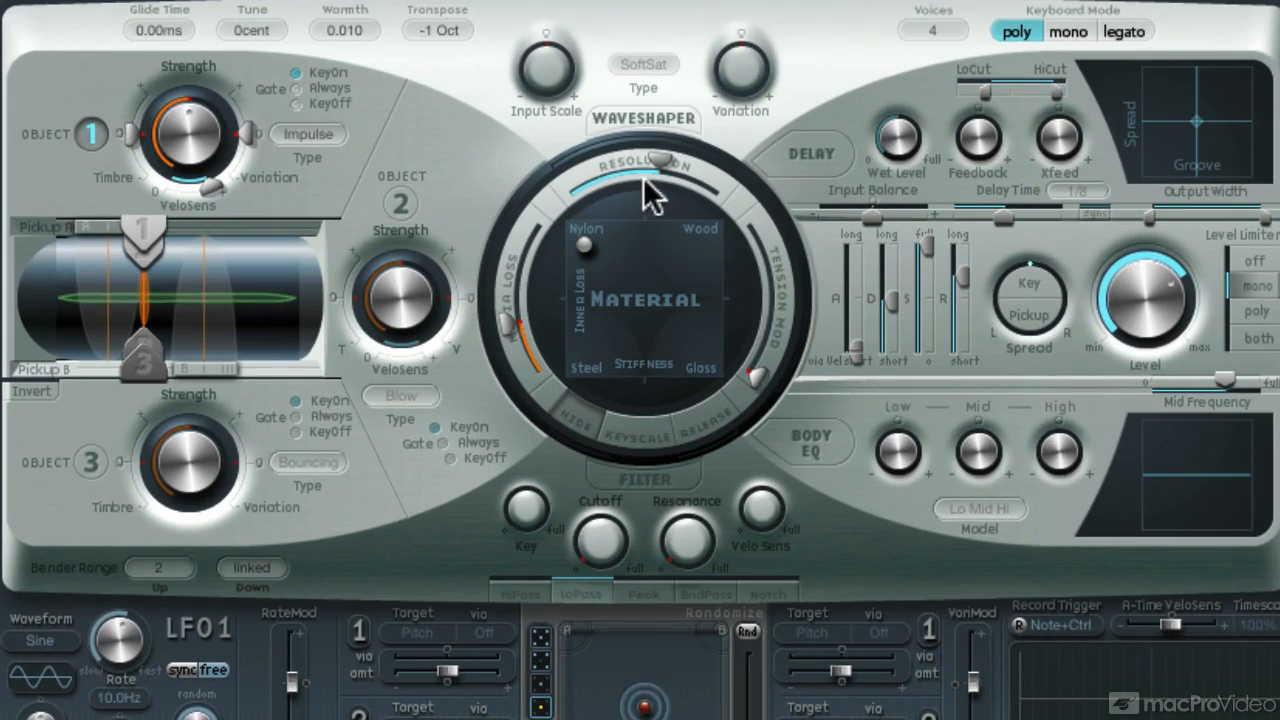
Step: Lower the string resolution to about 11
{"action": "left_click_drag", "start_coordinate": [650, 185], "coordinate": [600, 180]}
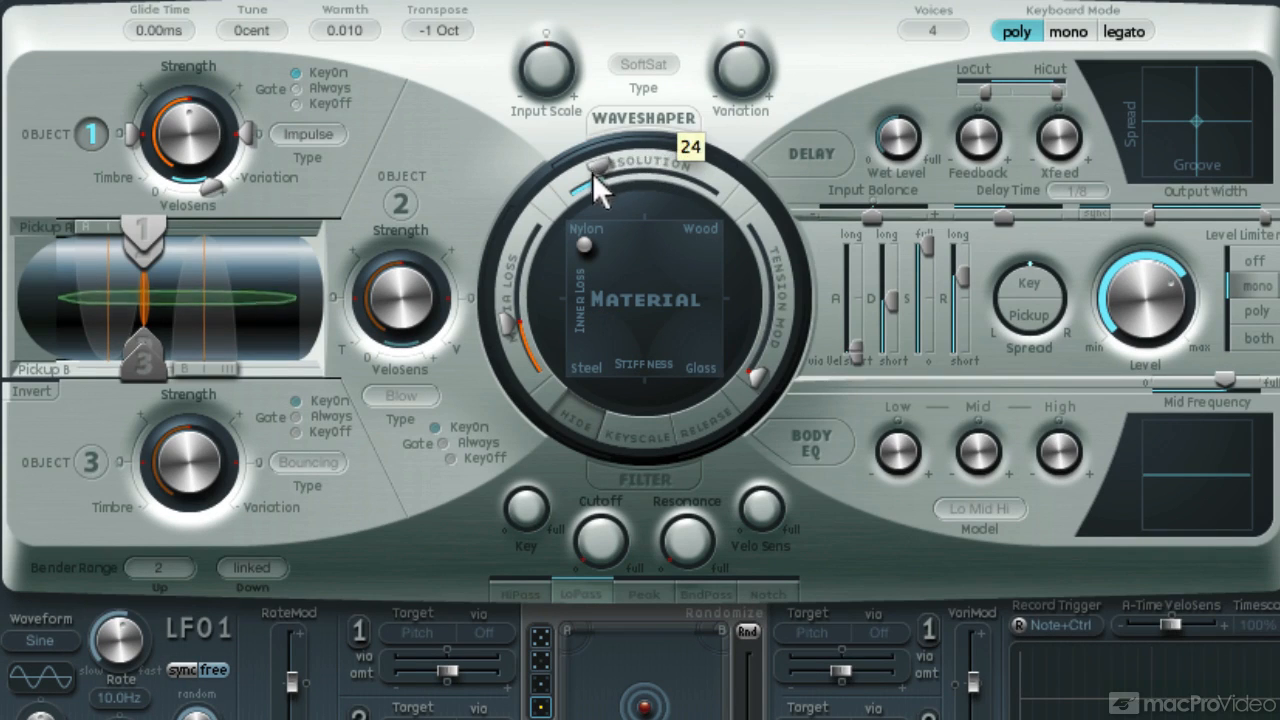
{"action": "left_click_drag", "start_coordinate": [595, 175], "coordinate": [580, 195]}
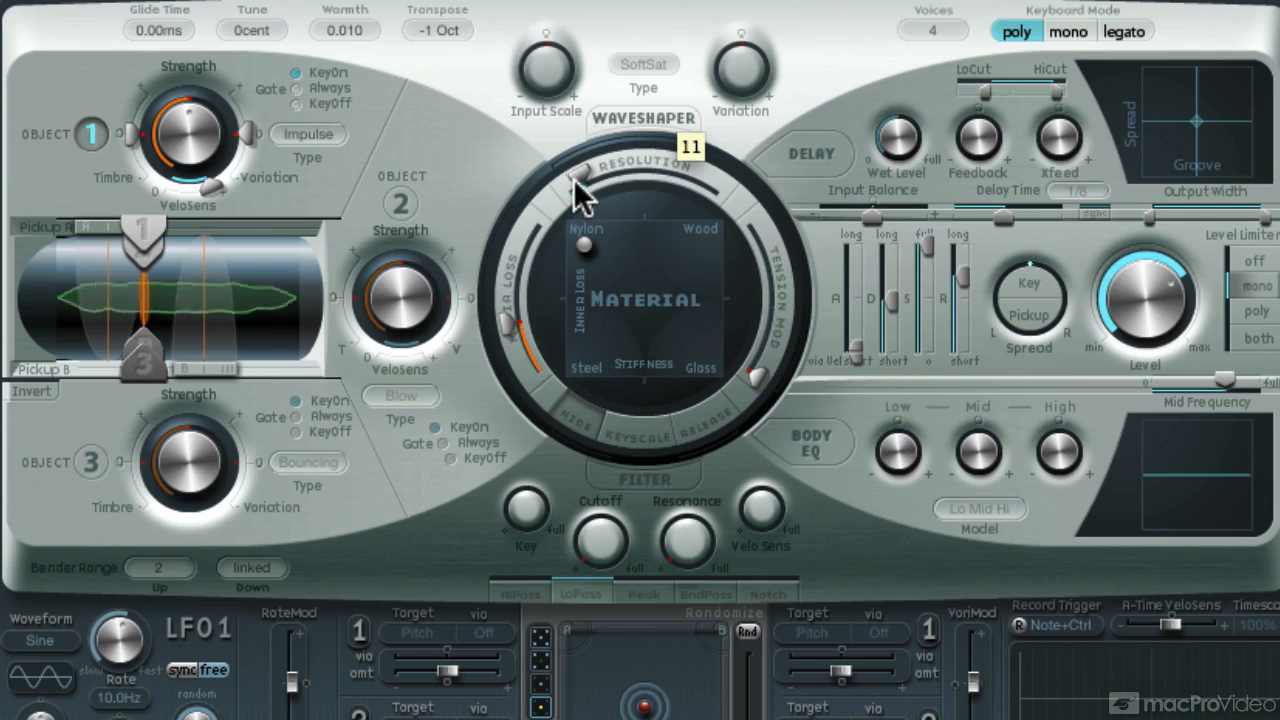
{"action": "left_click_drag", "start_coordinate": [580, 190], "coordinate": [580, 175]}
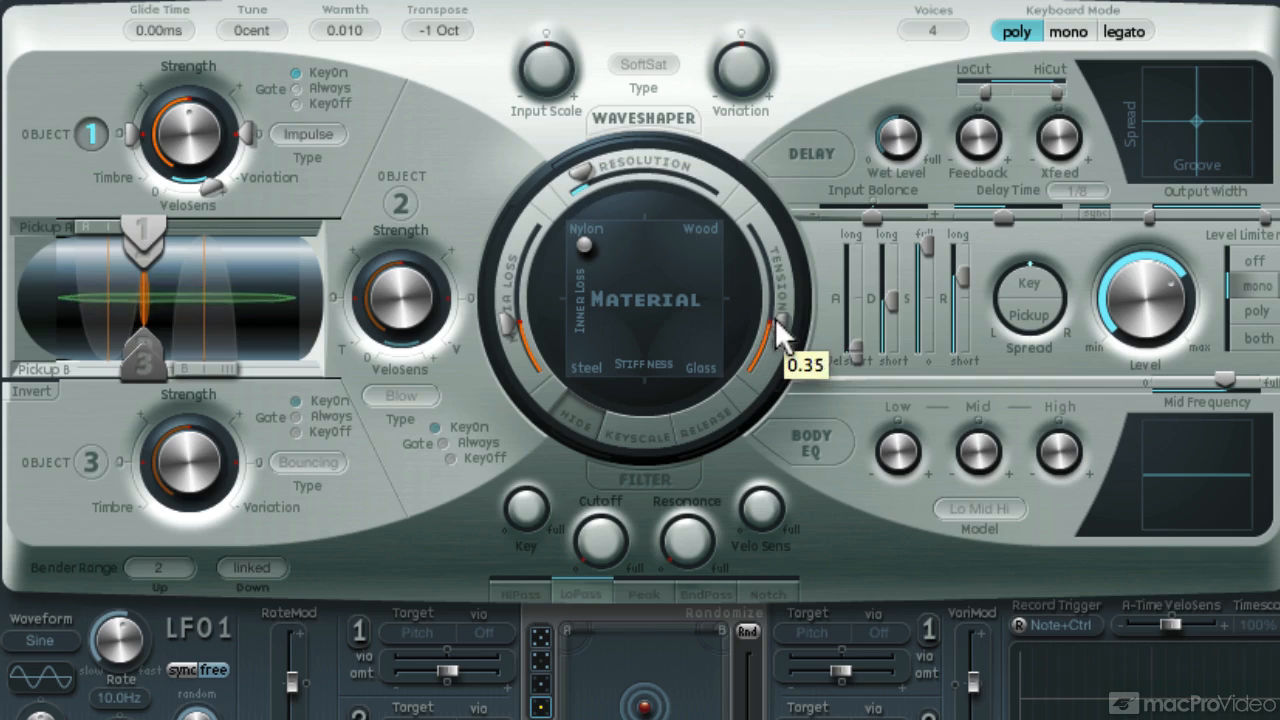
Step: Raise tension modulation to about 0.91, set resolution to 16, and Object 1 strength to 0.54
{"action": "left_click_drag", "start_coordinate": [780, 330], "coordinate": [775, 240]}
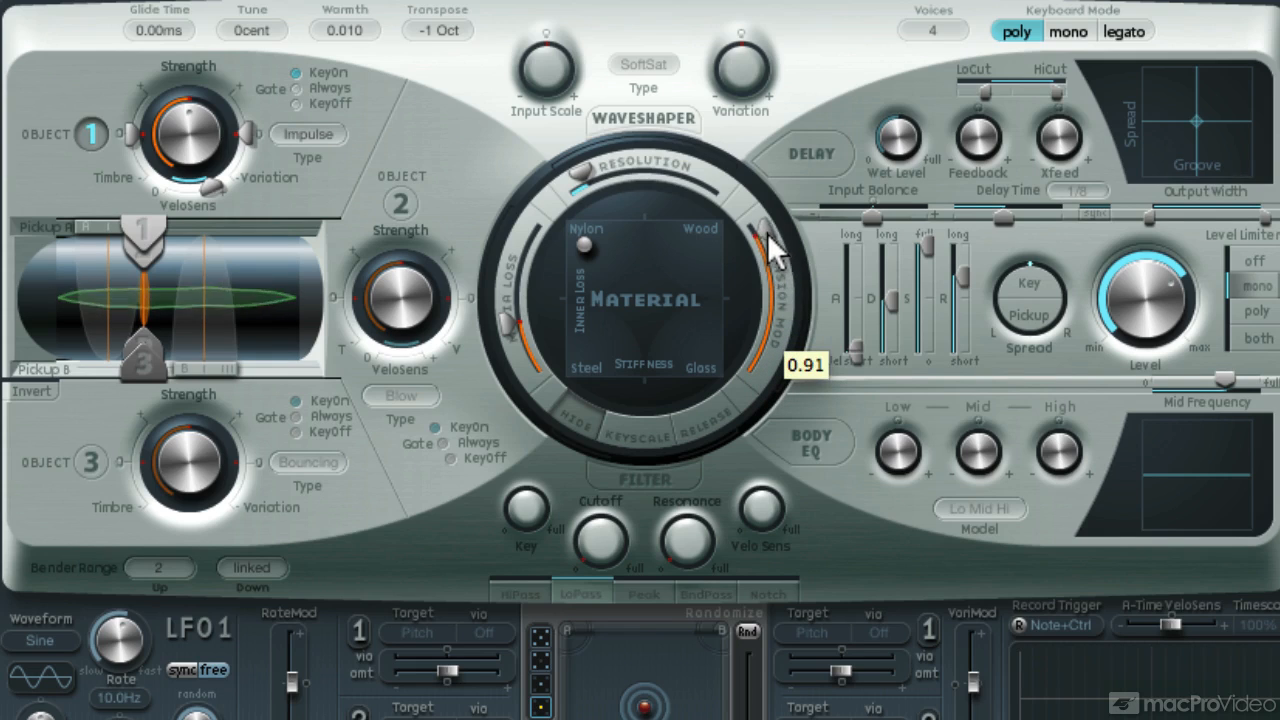
{"action": "left_click_drag", "start_coordinate": [760, 250], "coordinate": [765, 220]}
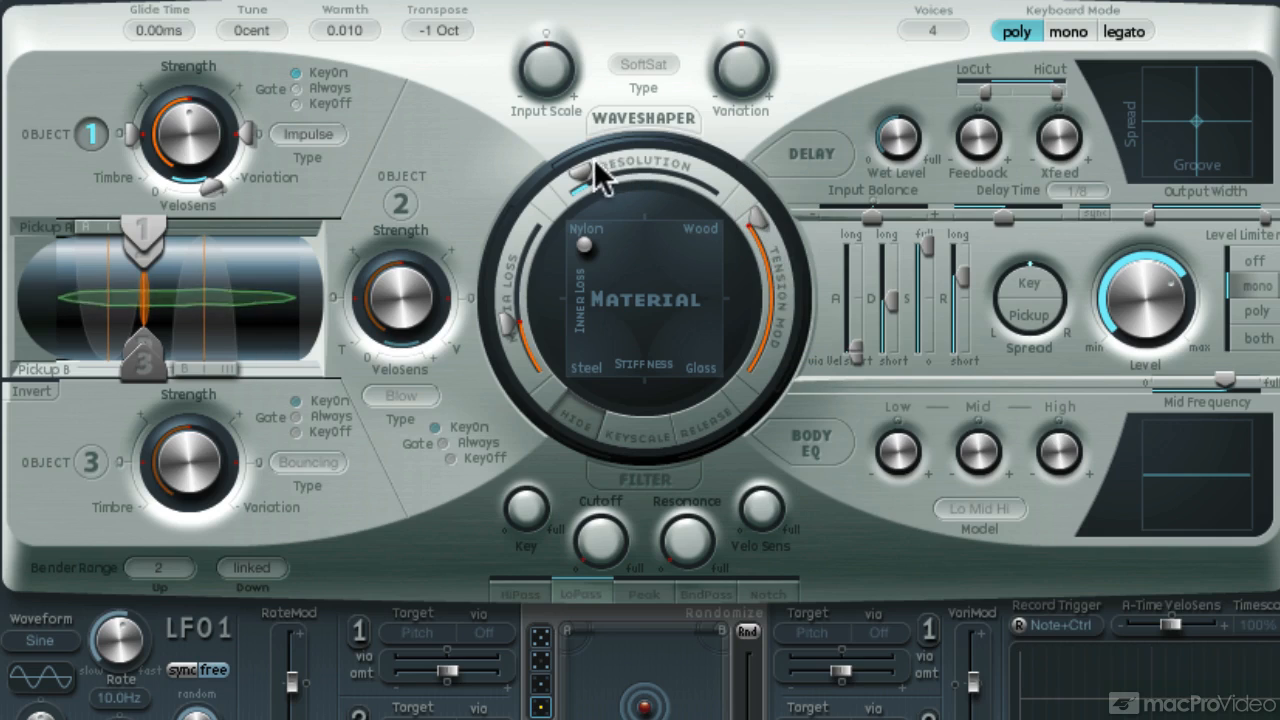
{"action": "left_click_drag", "start_coordinate": [580, 170], "coordinate": [590, 170]}
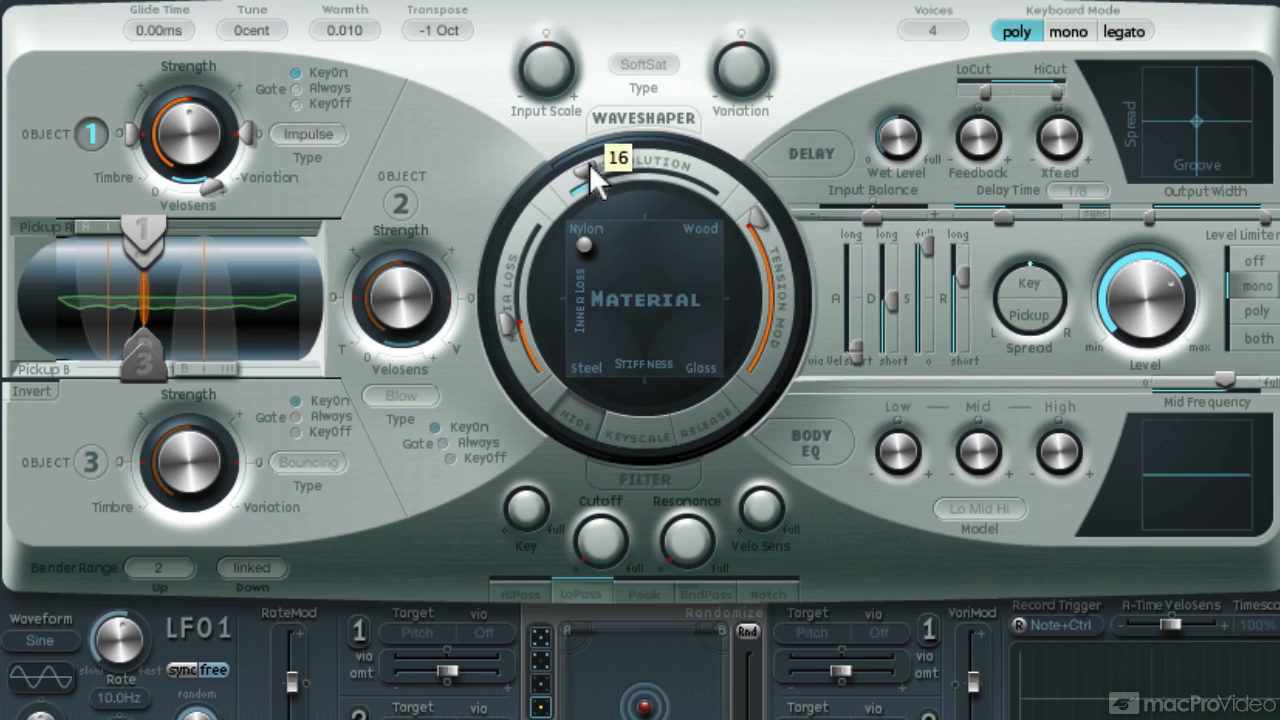
{"action": "left_click_drag", "start_coordinate": [580, 175], "coordinate": [585, 185]}
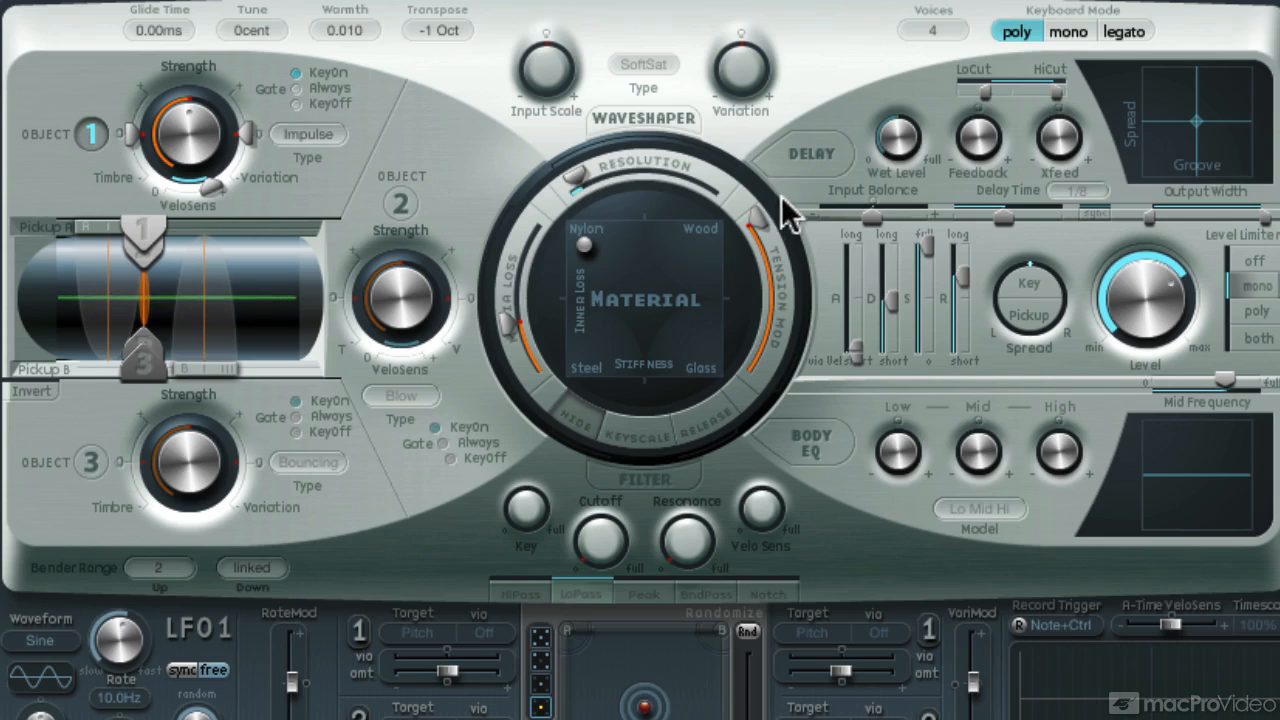
{"action": "mouse_move", "coordinate": [775, 210]}
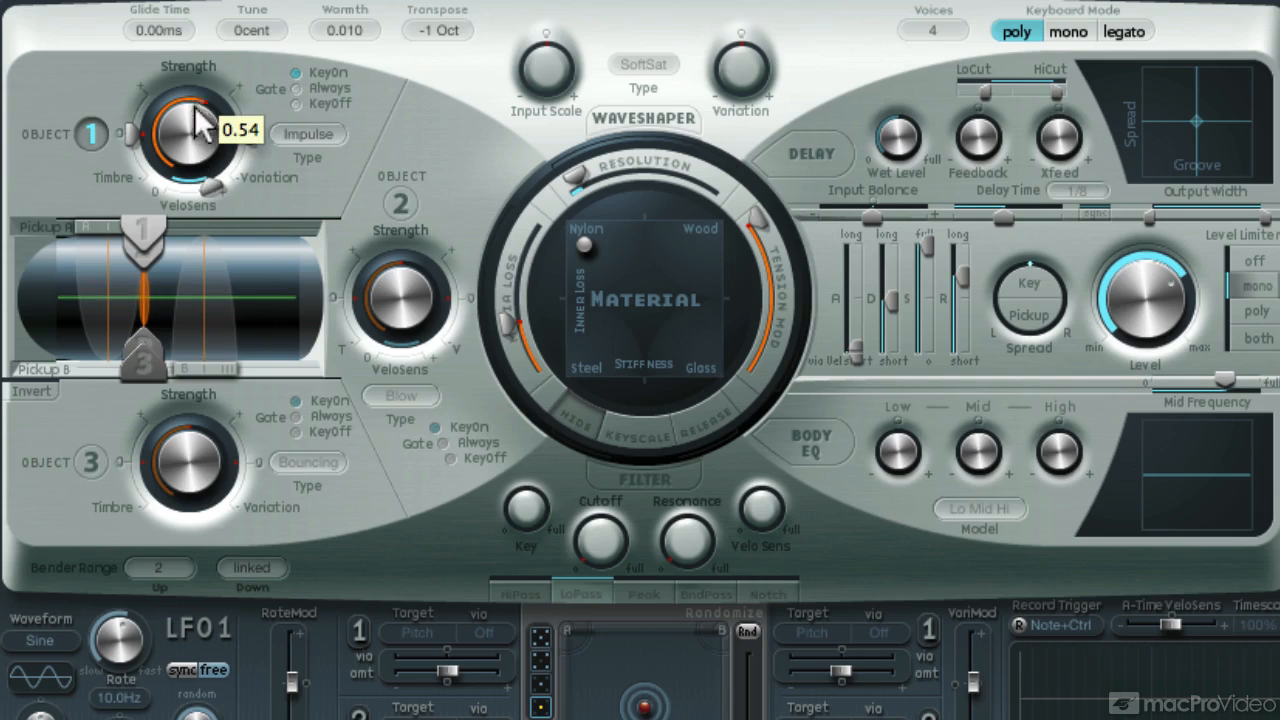
{"action": "left_click_drag", "start_coordinate": [188, 130], "coordinate": [195, 110]}
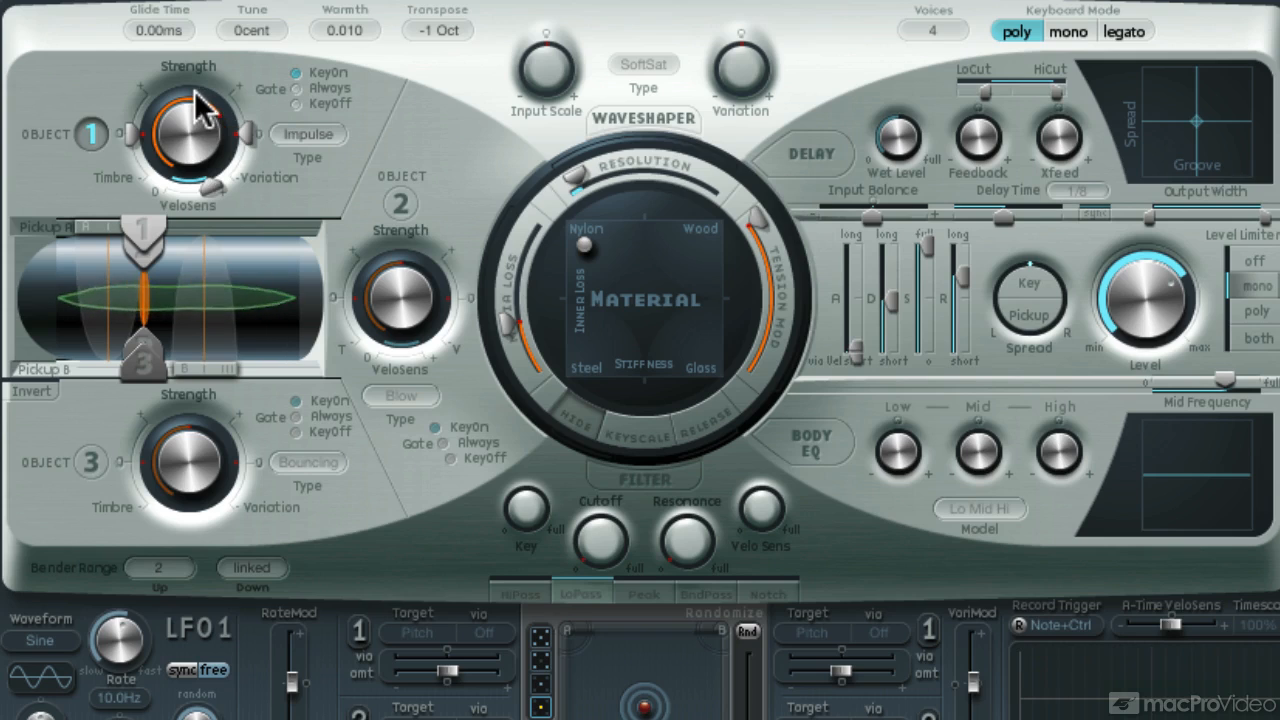
Step: Move object 1 to about 0.24, place Strike object 2 near 0.61, and adjust Pickup A
{"action": "left_click_drag", "start_coordinate": [145, 245], "coordinate": [120, 245]}
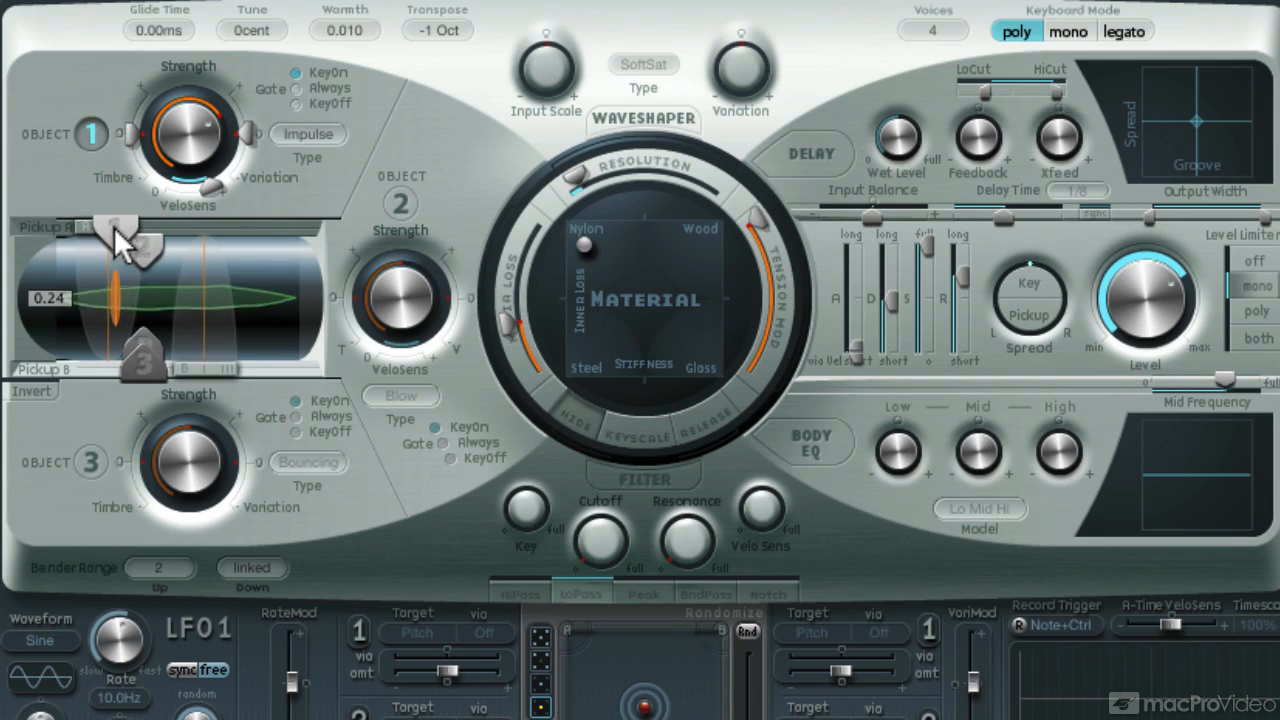
{"action": "left_click_drag", "start_coordinate": [120, 240], "coordinate": [110, 250]}
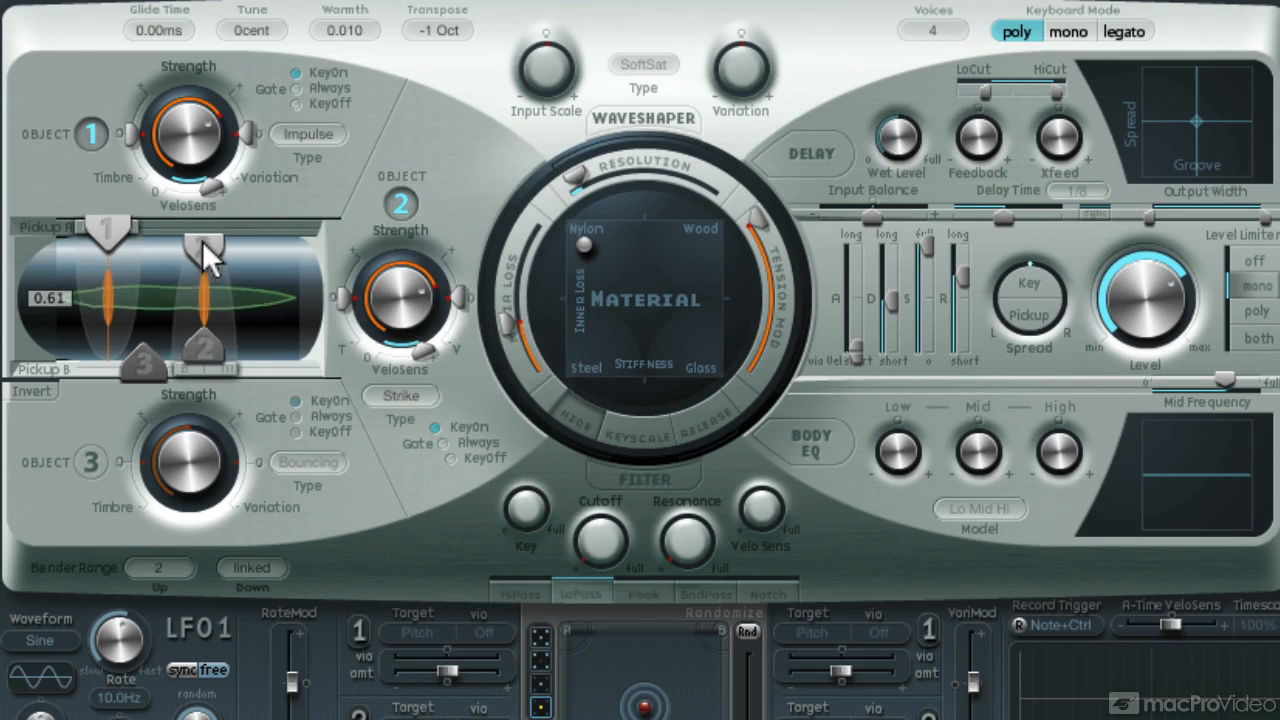
{"action": "left_click_drag", "start_coordinate": [200, 247], "coordinate": [230, 247]}
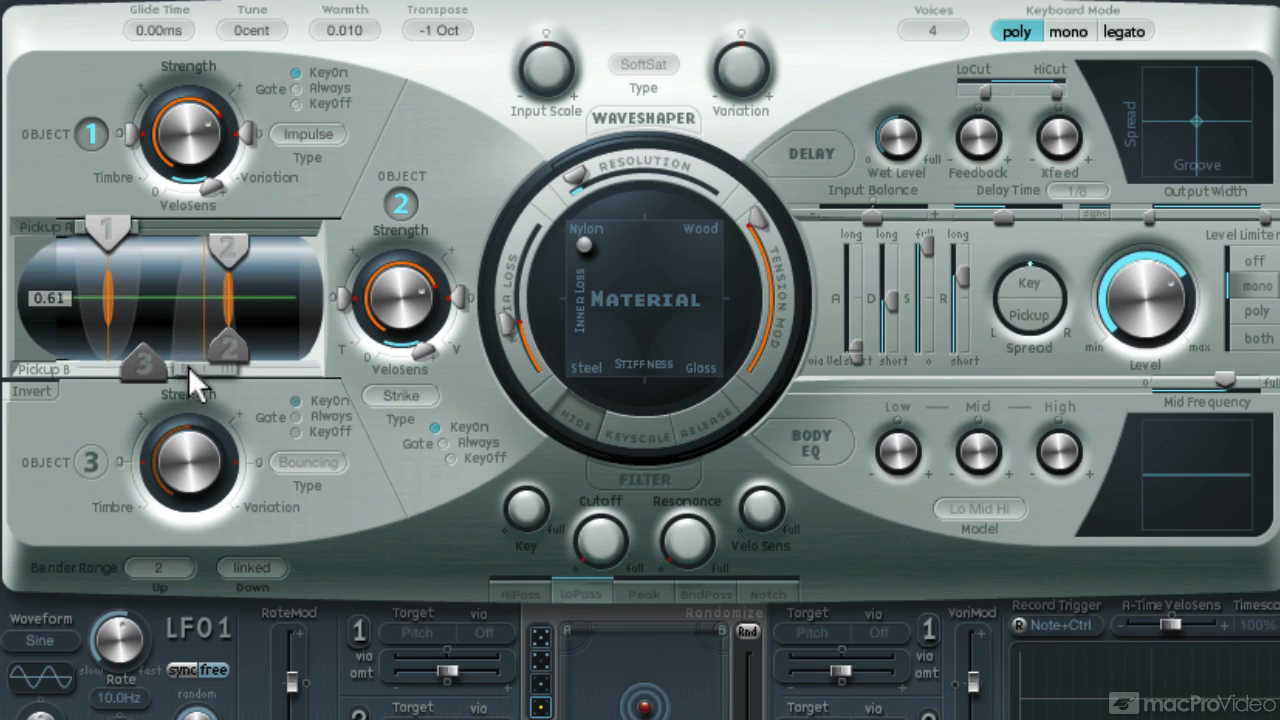
{"action": "left_click_drag", "start_coordinate": [210, 375], "coordinate": [230, 360]}
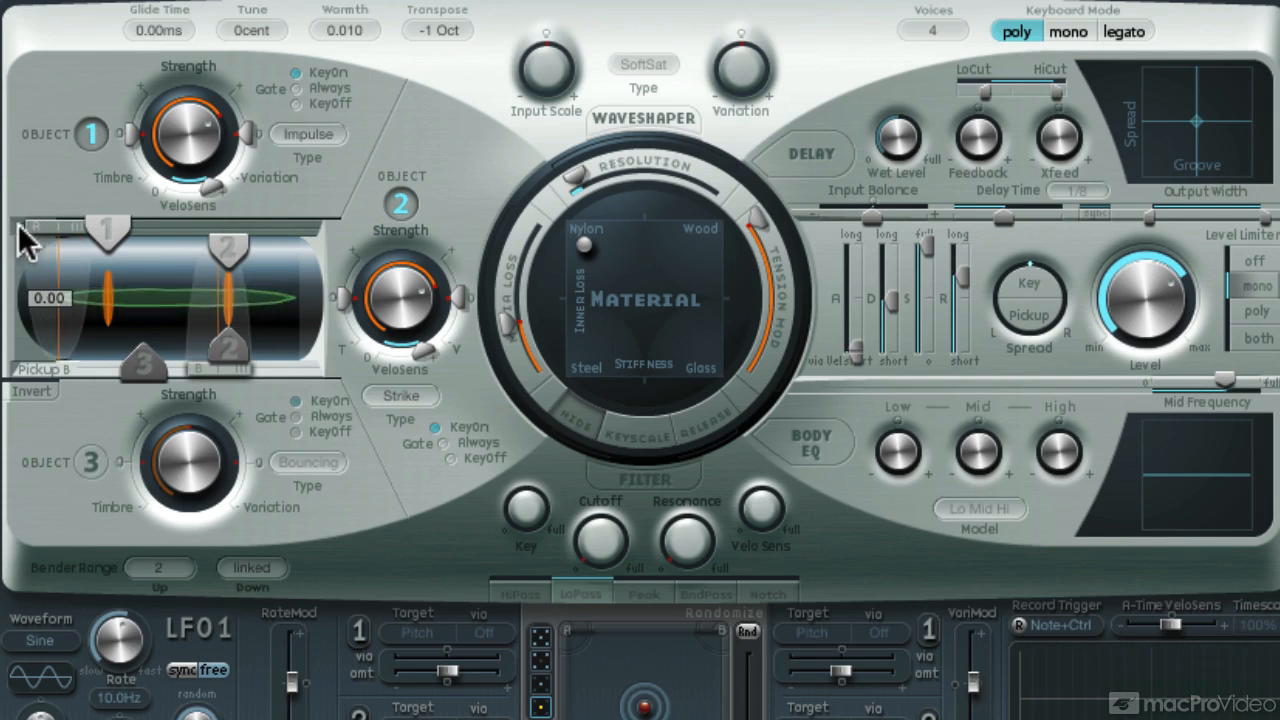
{"action": "left_click_drag", "start_coordinate": [108, 230], "coordinate": [108, 250]}
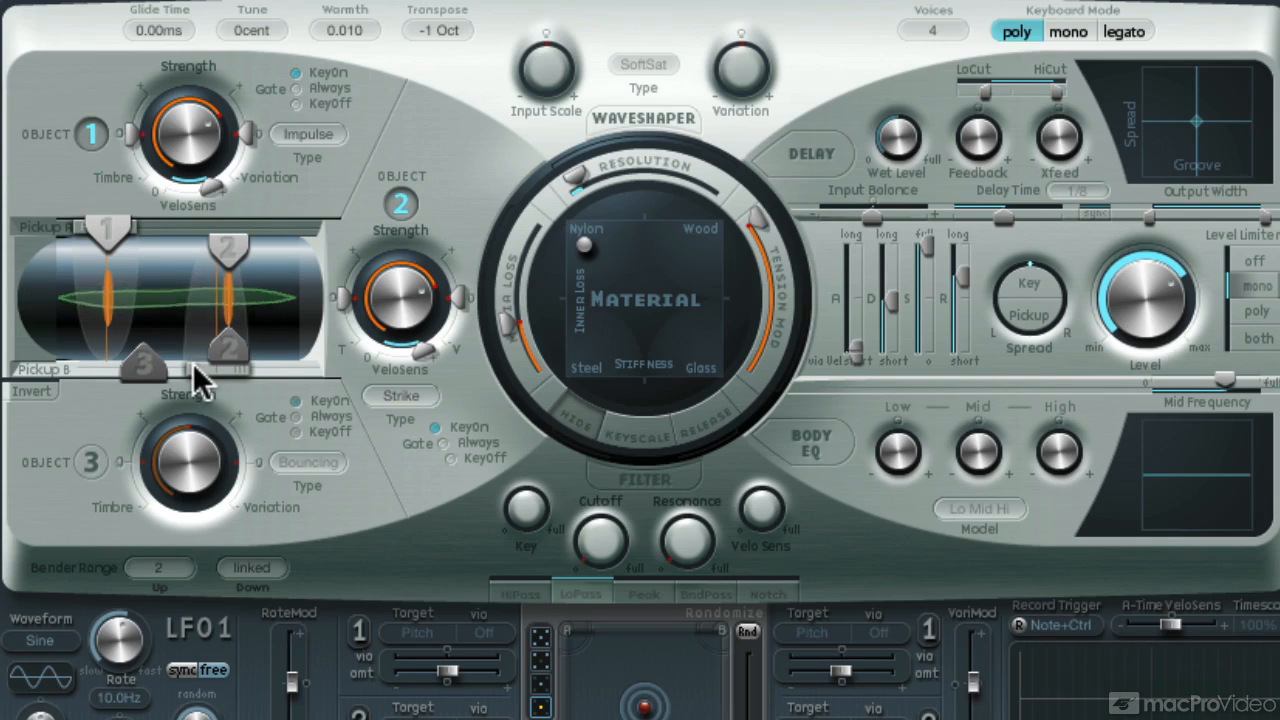
{"action": "mouse_move", "coordinate": [485, 380]}
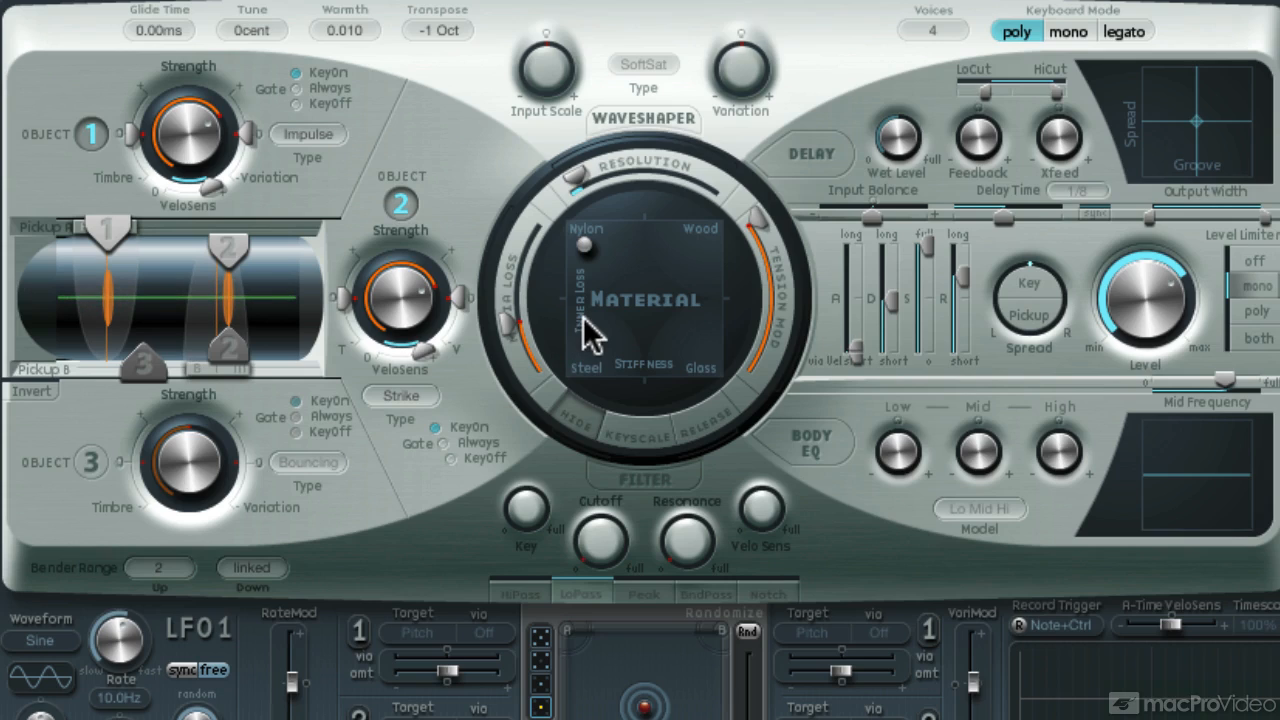
{"action": "mouse_move", "coordinate": [95, 470]}
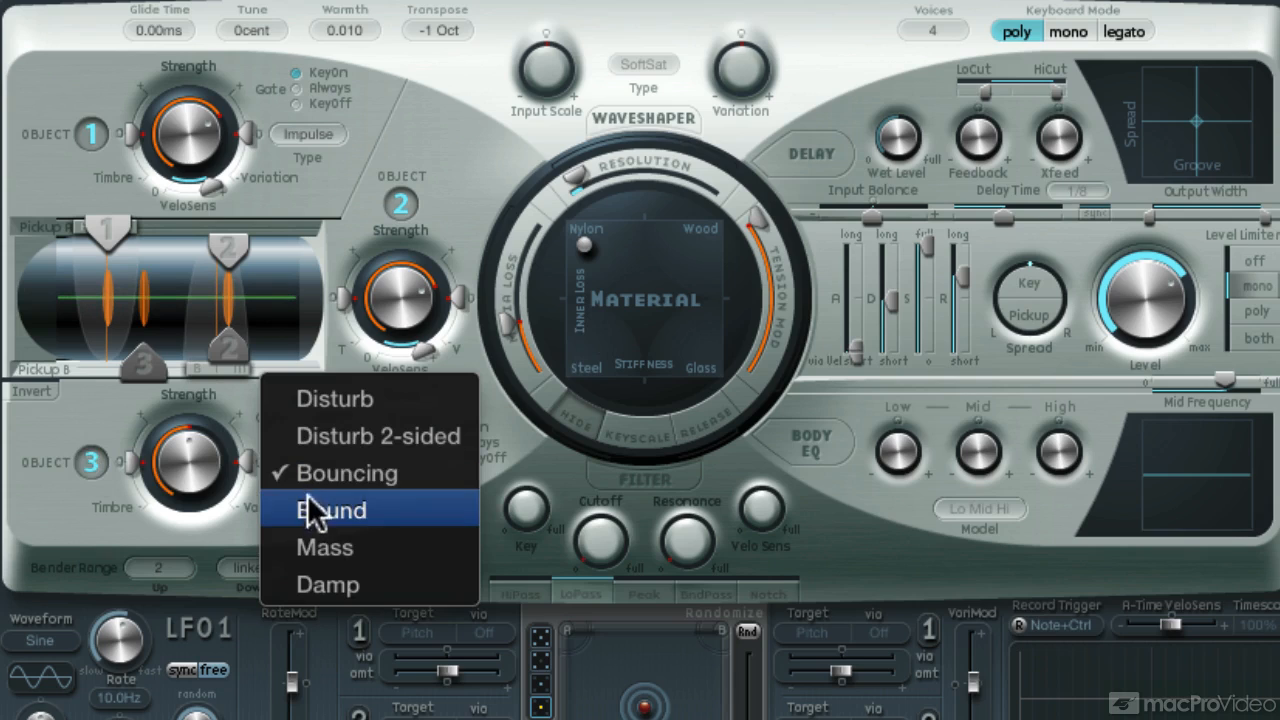
Step: Switch Object 3 to the Bound type
{"action": "left_click", "coordinate": [332, 510]}
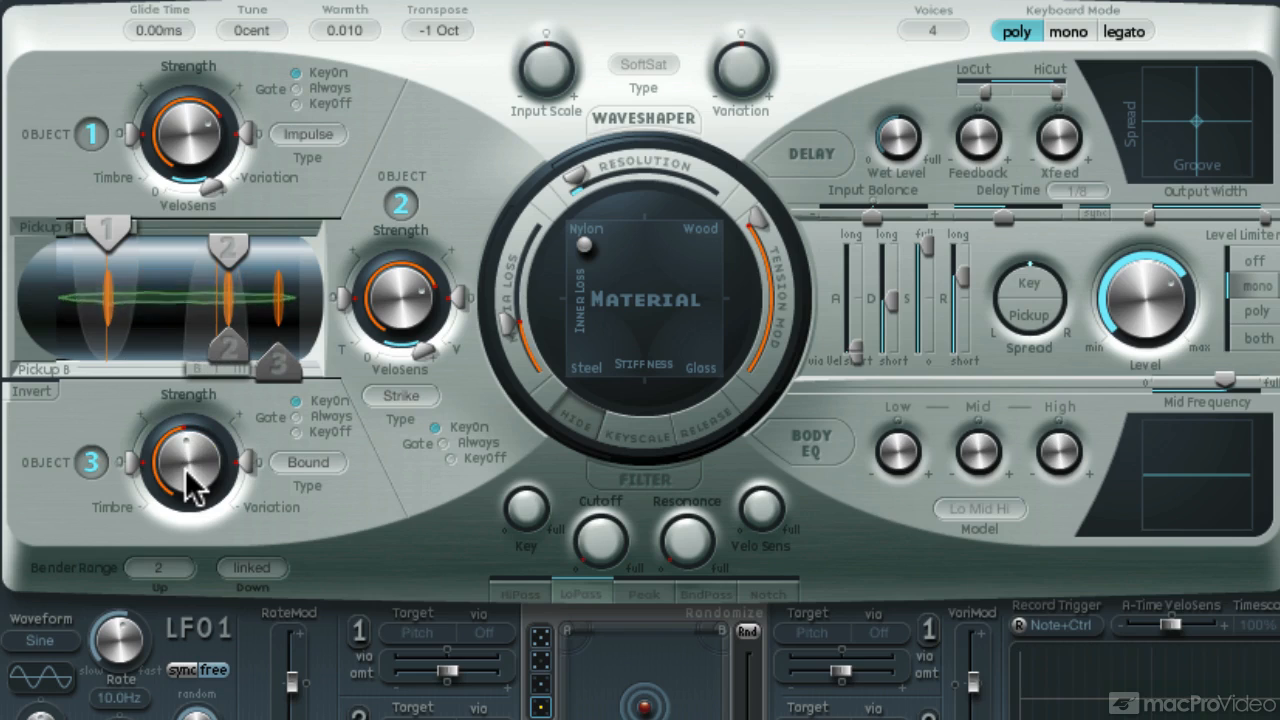
{"action": "mouse_move", "coordinate": [640, 265]}
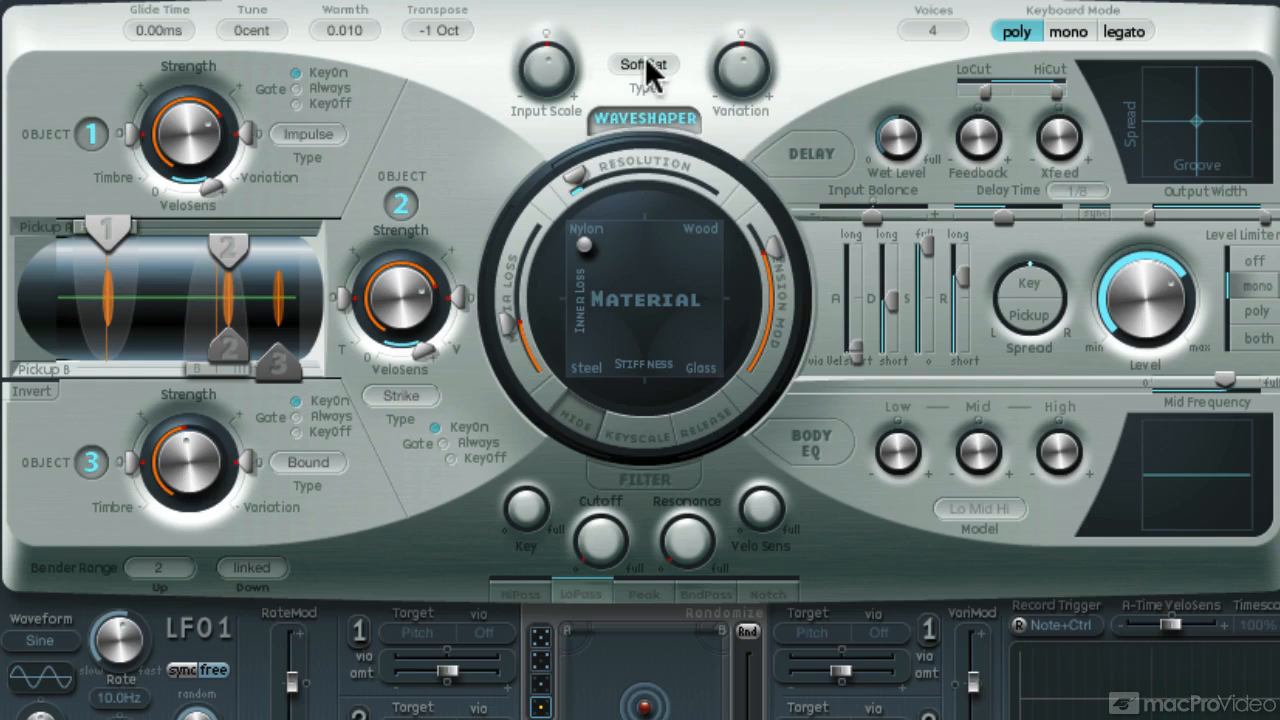
Step: Set the waveshaper to Scream with variation 0.43 and amp envelope release 0.287
{"action": "left_click", "coordinate": [643, 64]}
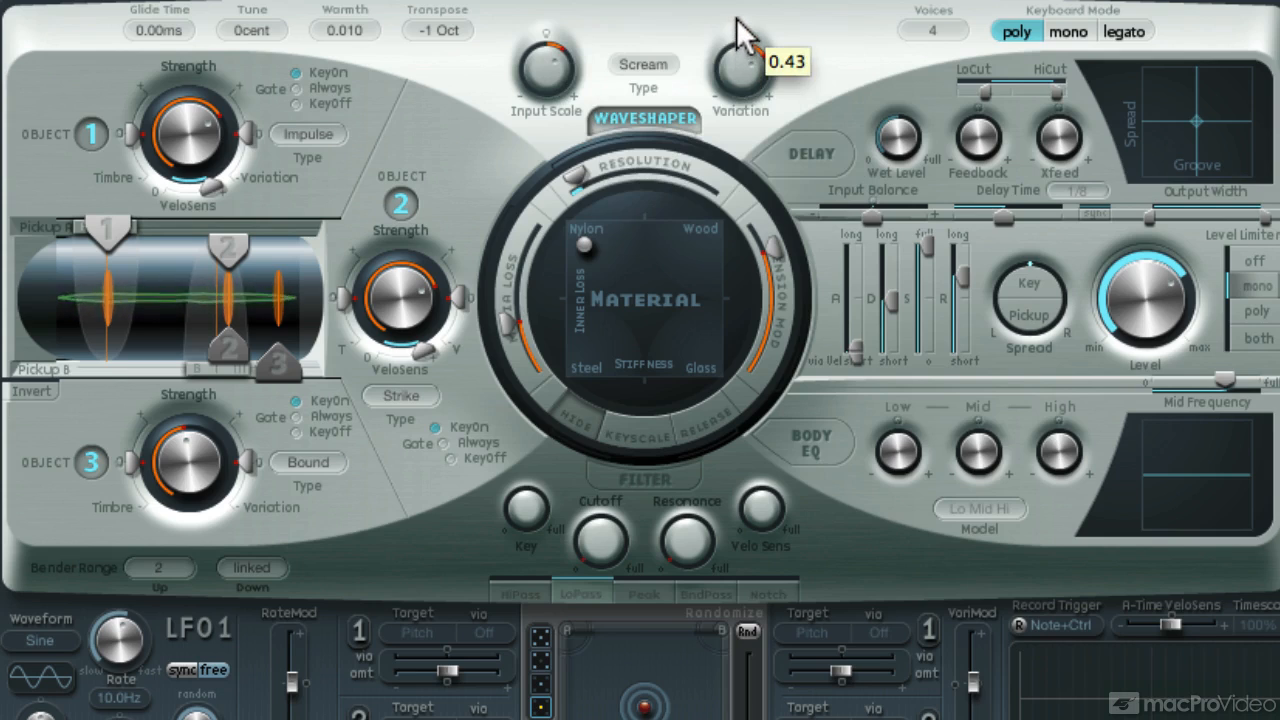
{"action": "left_click_drag", "start_coordinate": [740, 60], "coordinate": [748, 30]}
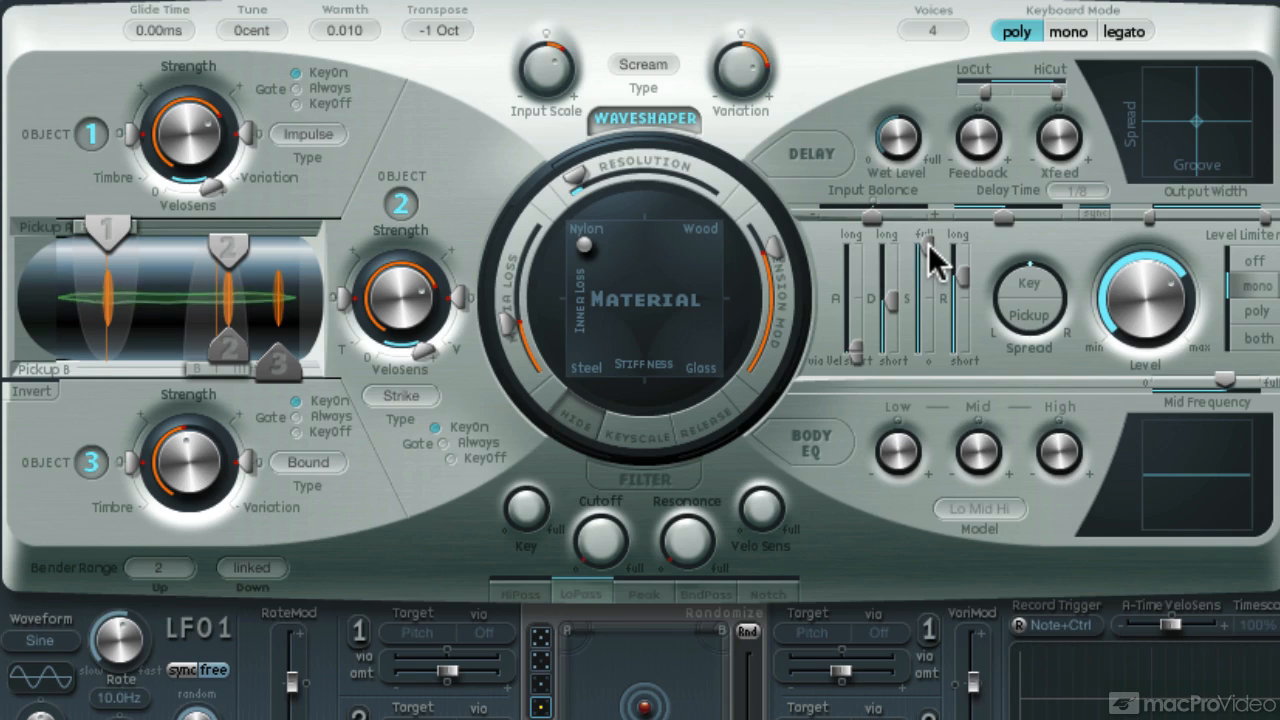
{"action": "left_click_drag", "start_coordinate": [930, 263], "coordinate": [935, 325]}
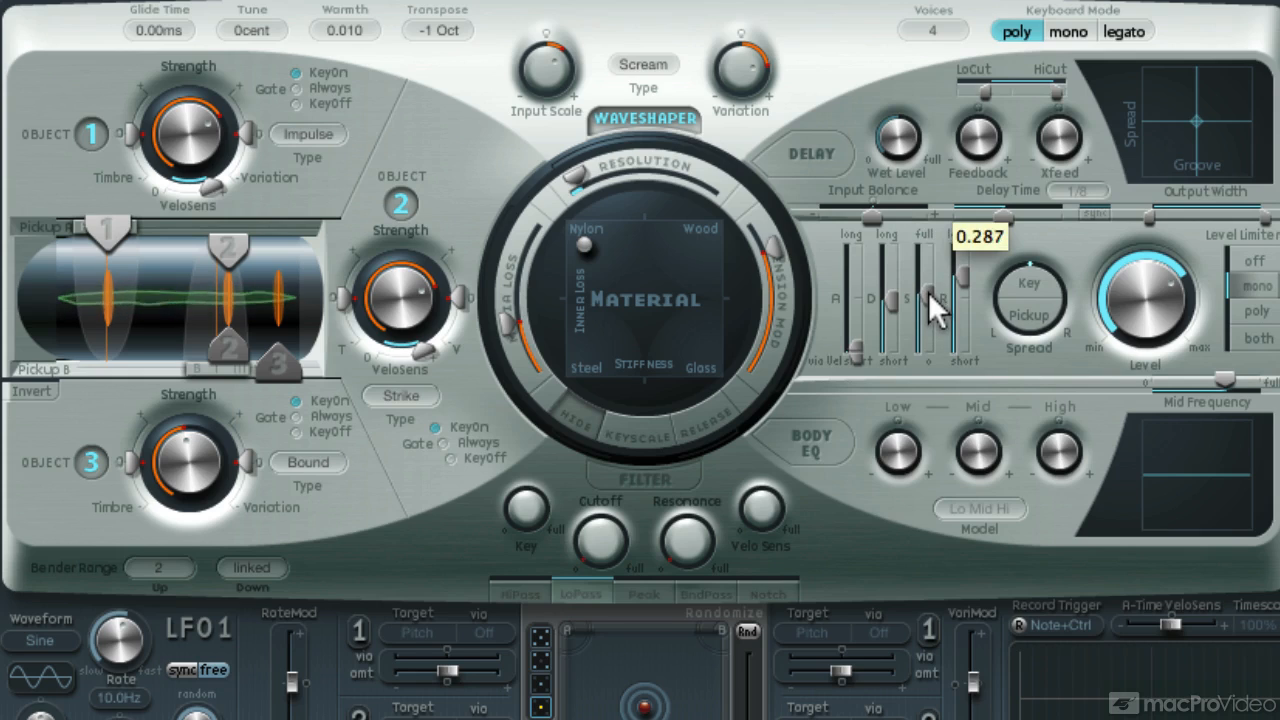
{"action": "left_click_drag", "start_coordinate": [935, 305], "coordinate": [935, 285]}
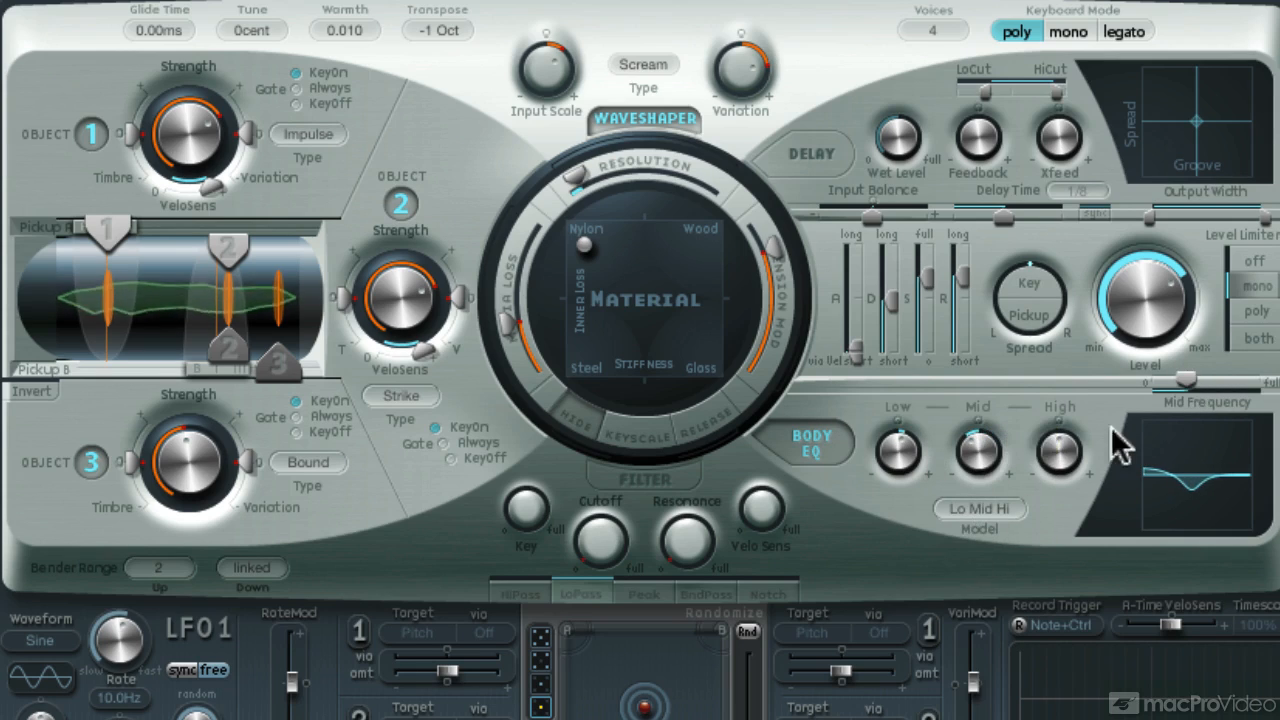
Step: Lower the Body EQ mid band to cut the middle frequencies
{"action": "left_click_drag", "start_coordinate": [1195, 380], "coordinate": [1185, 385]}
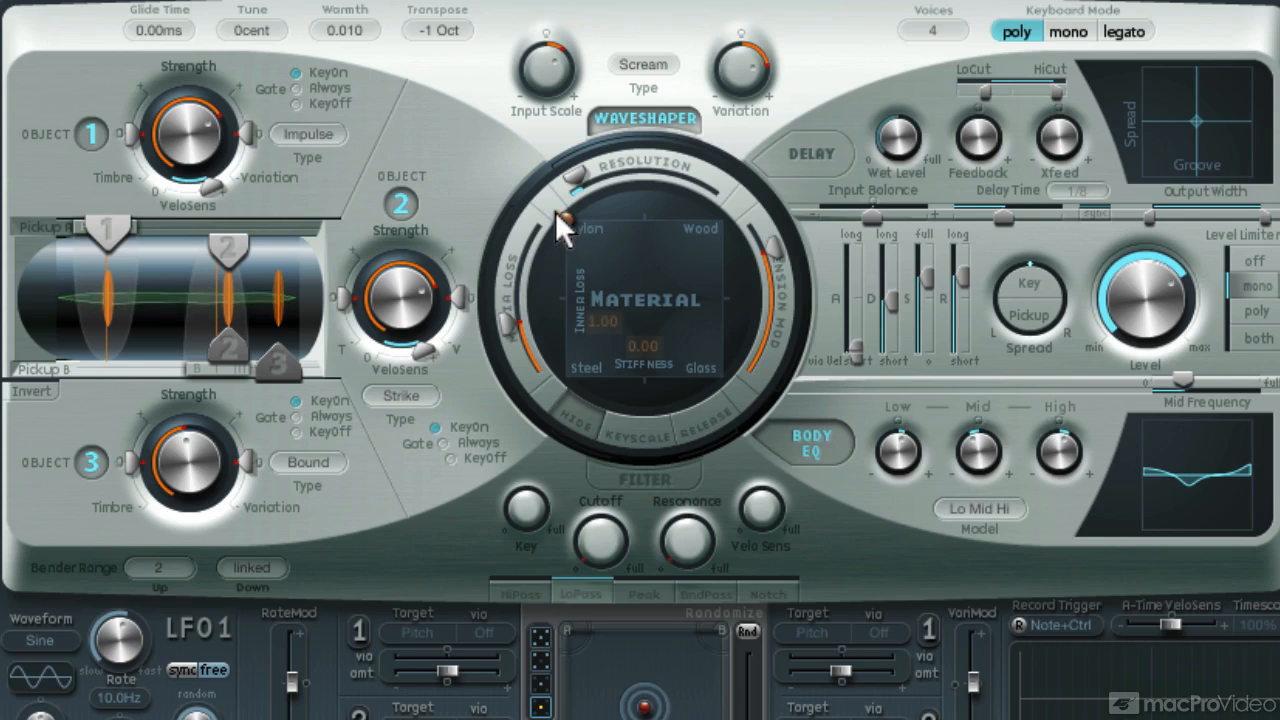
Step: Set the material to Nylon with inner loss 1.00, stiffness 0.07, and tension mod 0.75
{"action": "left_click_drag", "start_coordinate": [560, 222], "coordinate": [590, 252]}
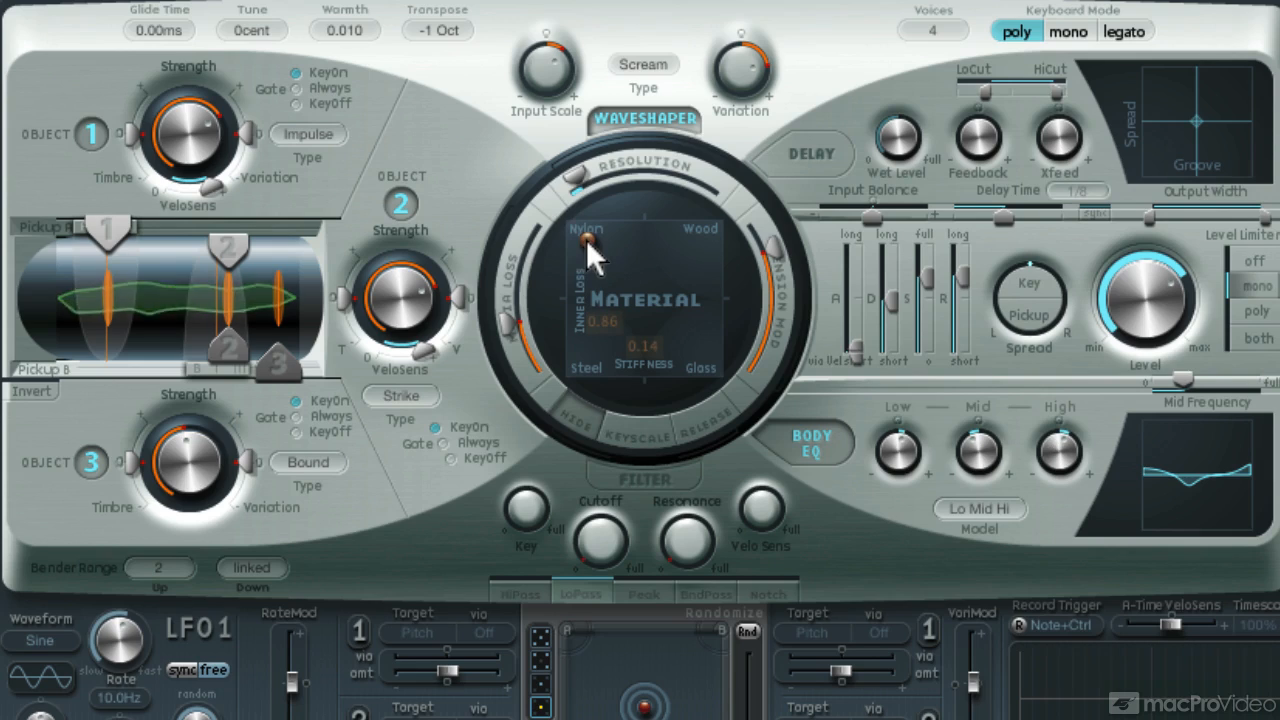
{"action": "left_click_drag", "start_coordinate": [590, 250], "coordinate": [585, 268]}
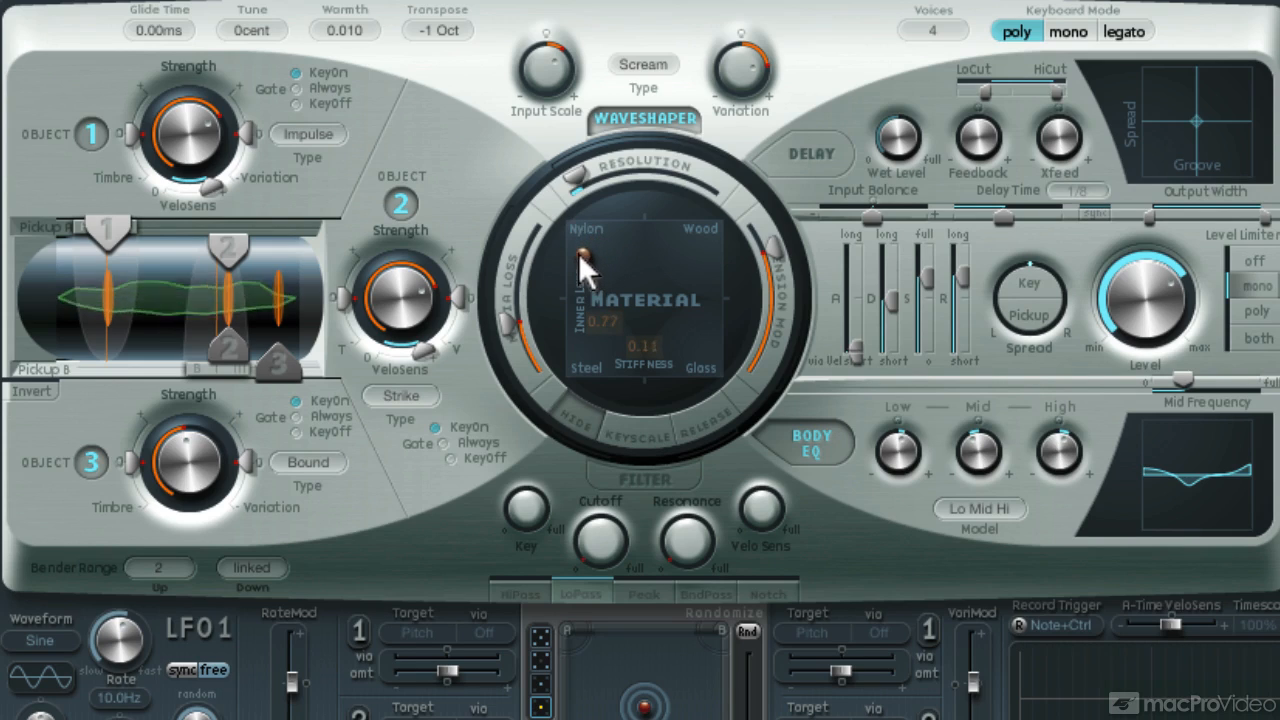
{"action": "left_click_drag", "start_coordinate": [590, 270], "coordinate": [615, 225]}
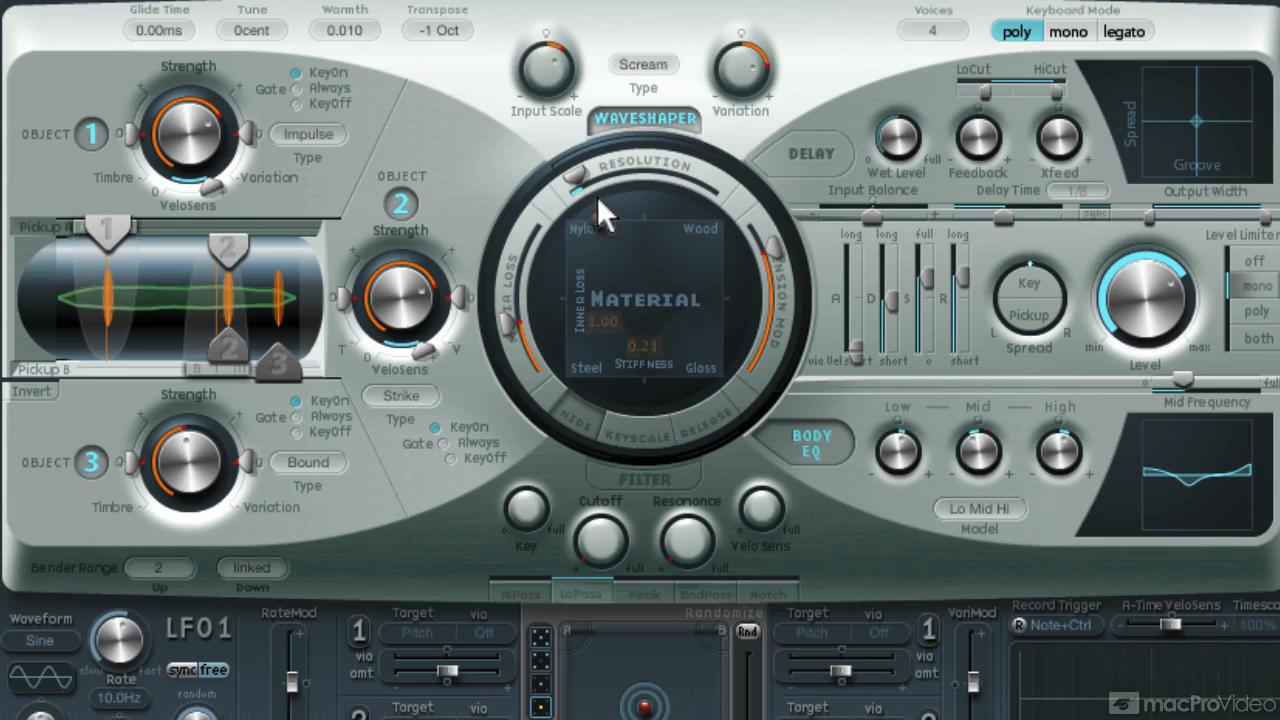
{"action": "left_click_drag", "start_coordinate": [580, 195], "coordinate": [575, 215]}
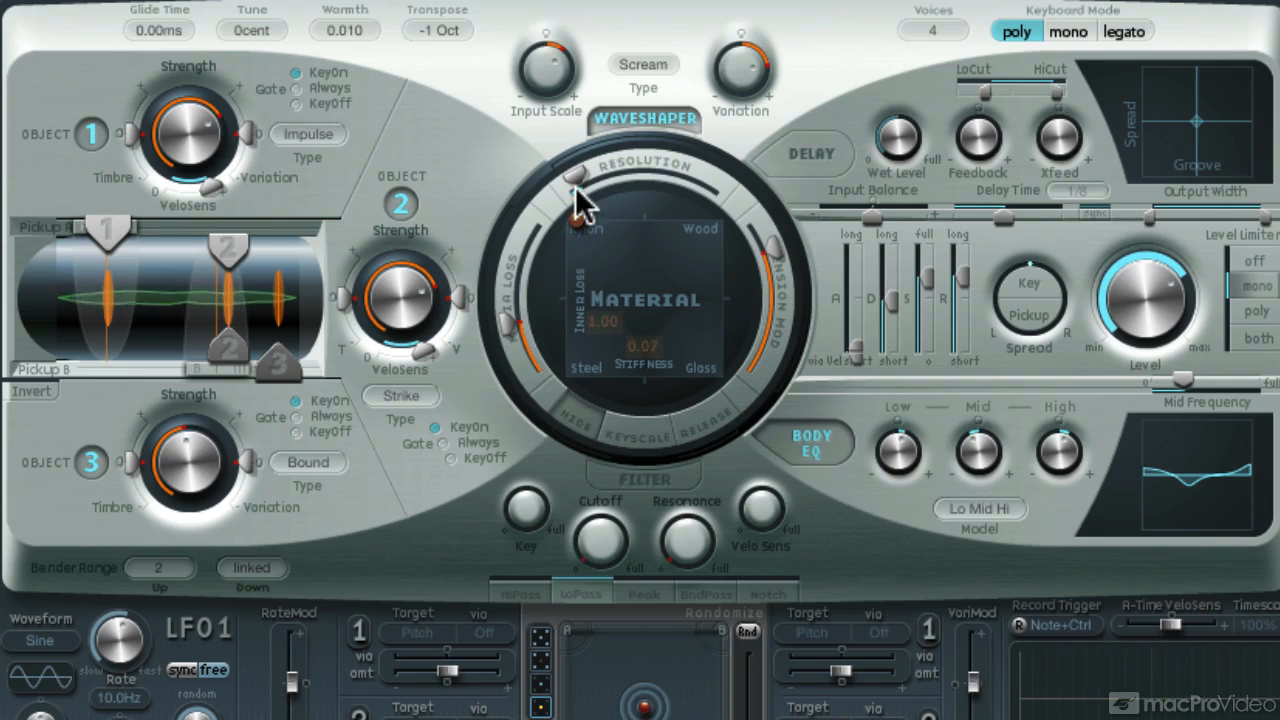
{"action": "left_click_drag", "start_coordinate": [578, 200], "coordinate": [592, 240]}
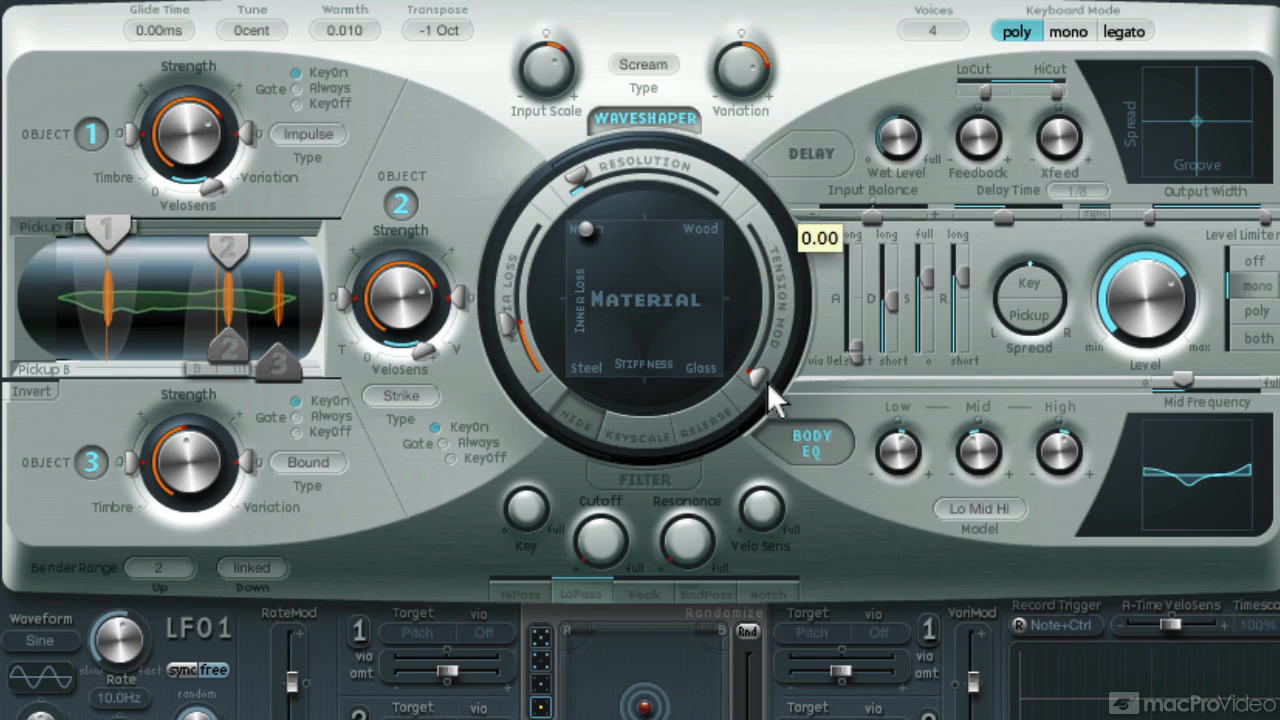
{"action": "left_click_drag", "start_coordinate": [760, 385], "coordinate": [785, 260]}
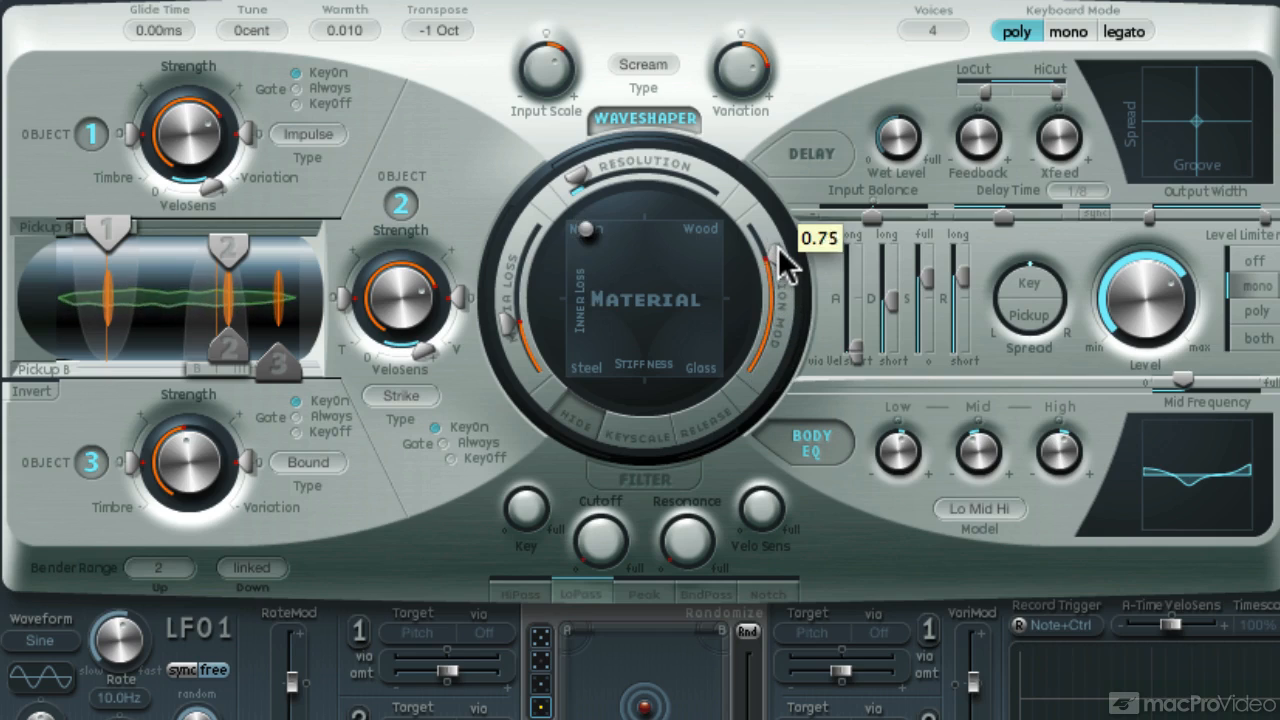
{"action": "left_click_drag", "start_coordinate": [780, 270], "coordinate": [770, 225]}
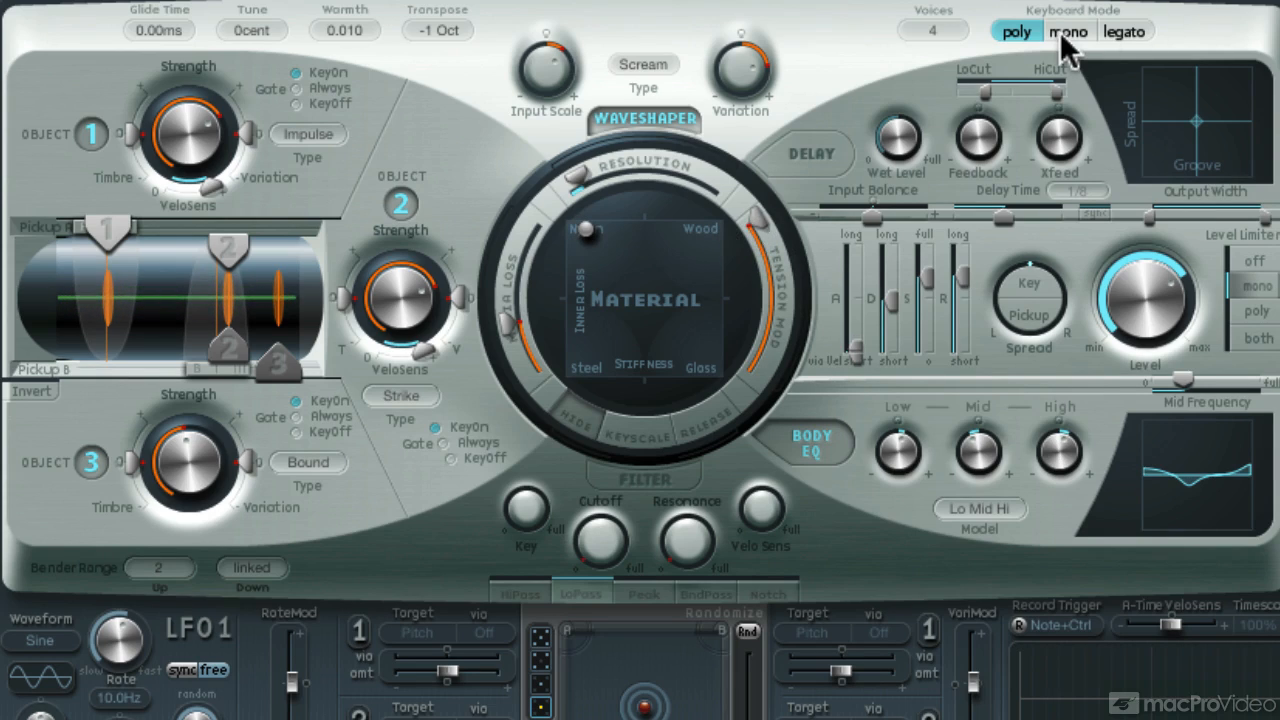
Step: Switch the keyboard mode to mono
{"action": "left_click", "coordinate": [1067, 31]}
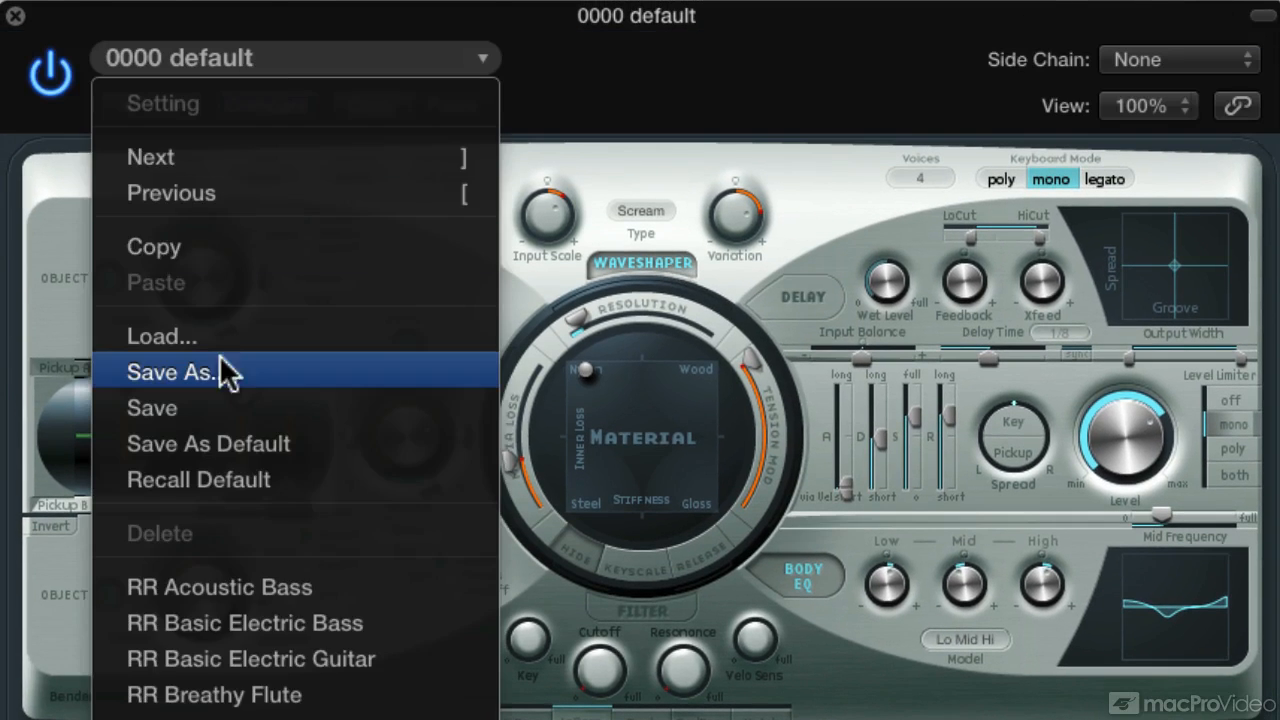
Step: Start saving the patch as a new preset named 'RR Synth'
{"action": "left_click", "coordinate": [170, 371]}
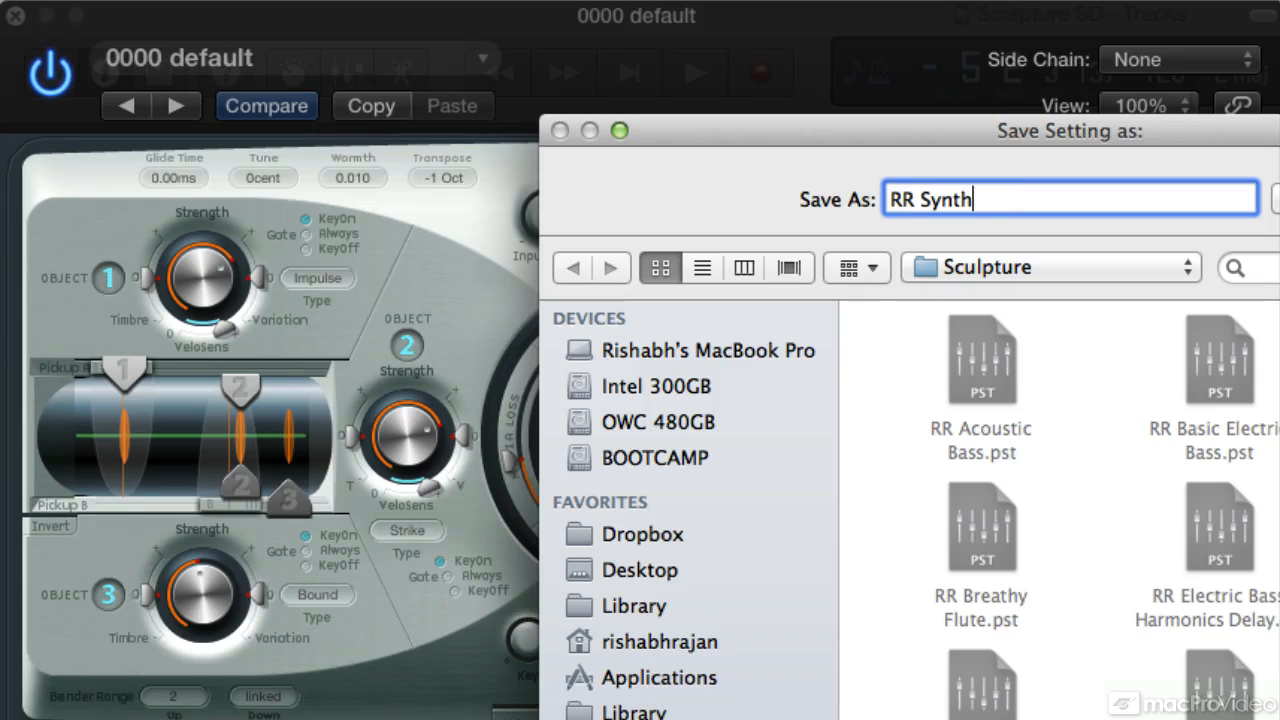